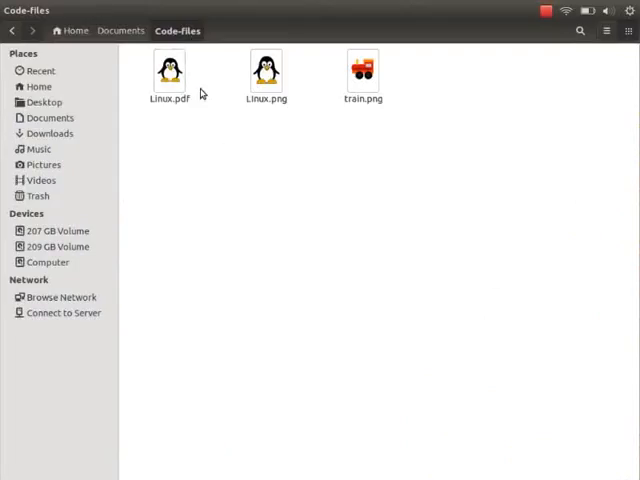
{"action": "mouse_move", "coordinate": [214, 168]}
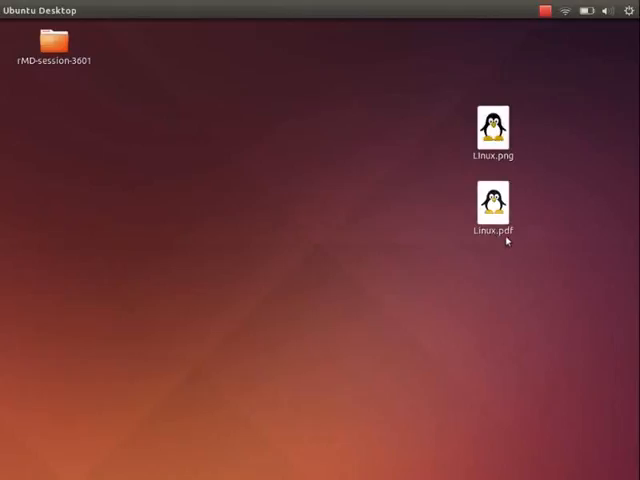
Compare Linux.png and Linux.pdf in Document Viewer, noting blurry PNG versus crisp PDF edges.
{"action": "left_click", "coordinate": [492, 128]}
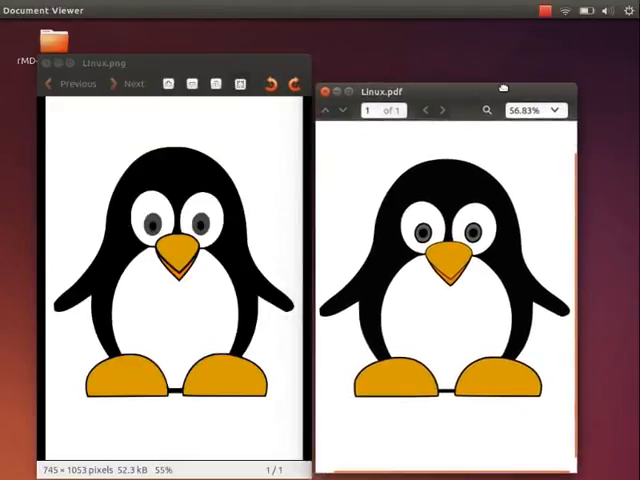
{"action": "mouse_move", "coordinate": [504, 92]}
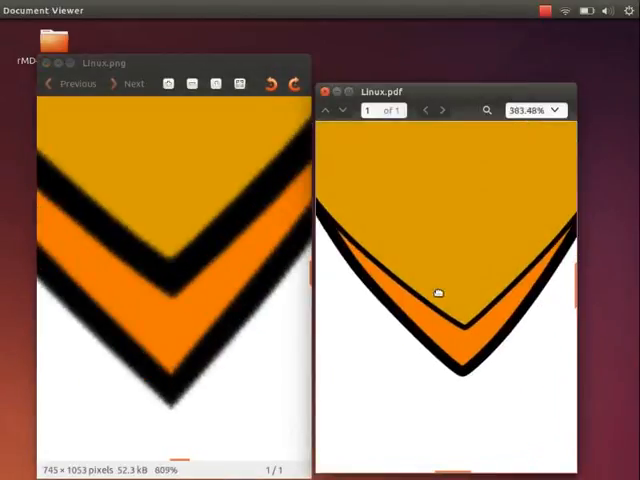
{"action": "mouse_move", "coordinate": [180, 344]}
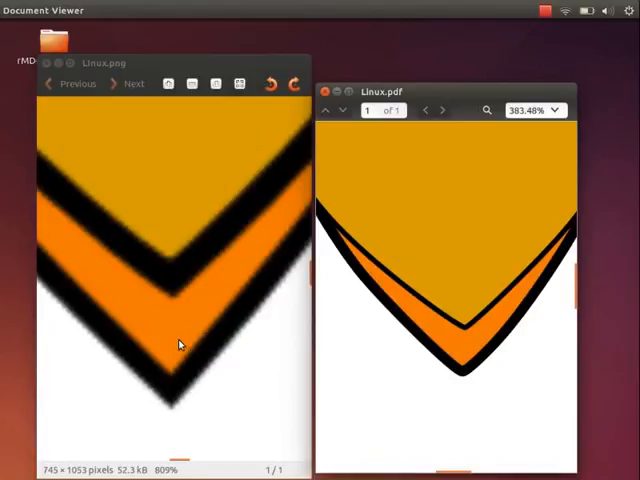
{"action": "mouse_move", "coordinate": [488, 362]}
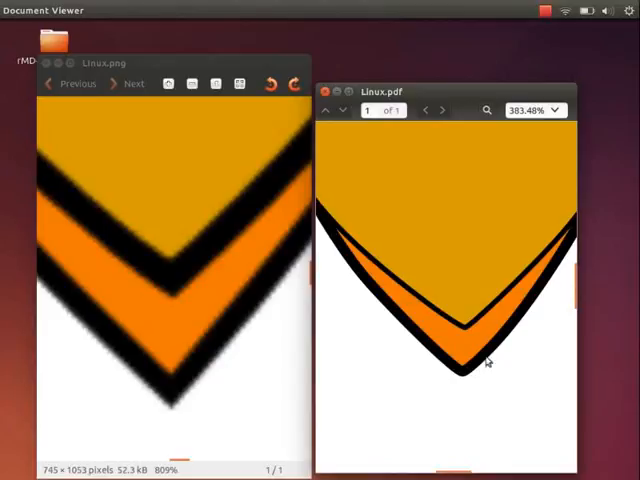
{"action": "mouse_move", "coordinate": [498, 362]}
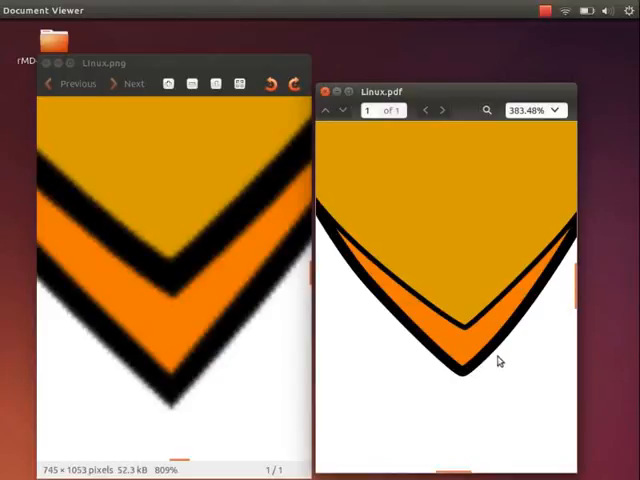
{"action": "mouse_move", "coordinate": [492, 356]}
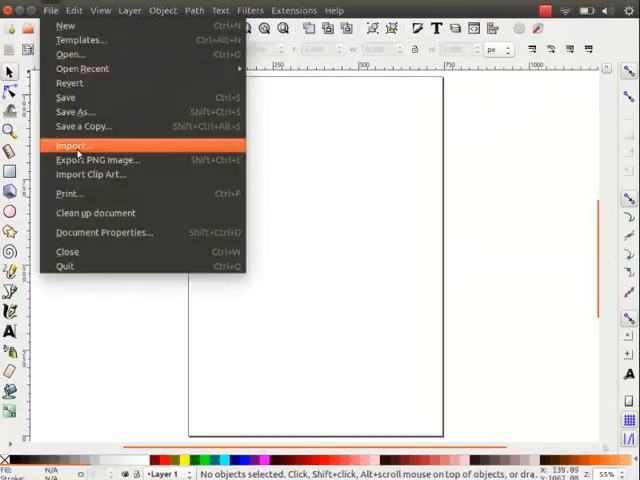
Import Linux.png into a new Inkscape document as an embedded image.
{"action": "left_click", "coordinate": [72, 144]}
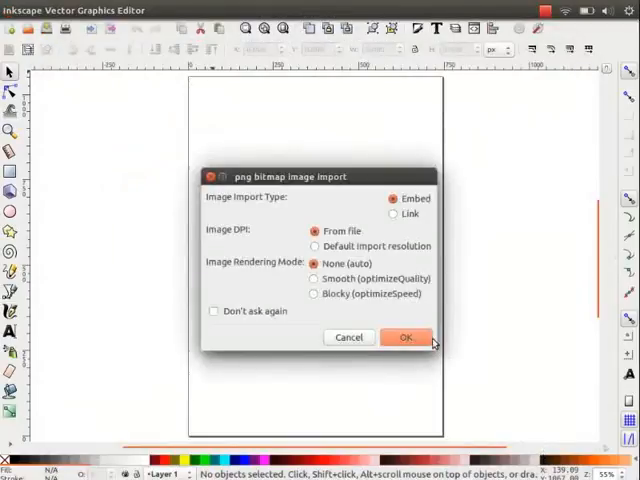
{"action": "left_click", "coordinate": [194, 10]}
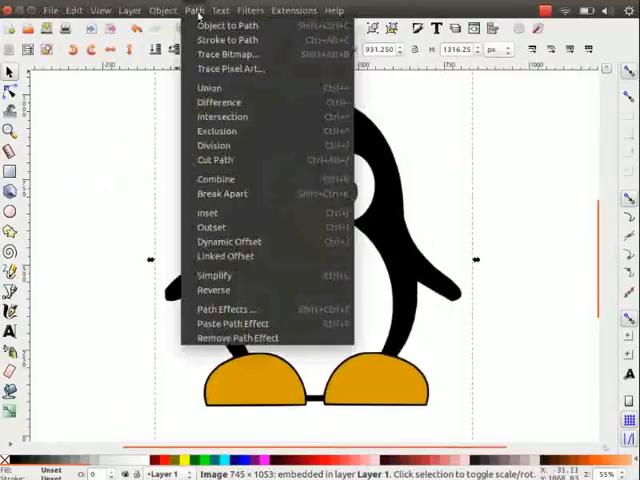
{"action": "mouse_move", "coordinate": [228, 54]}
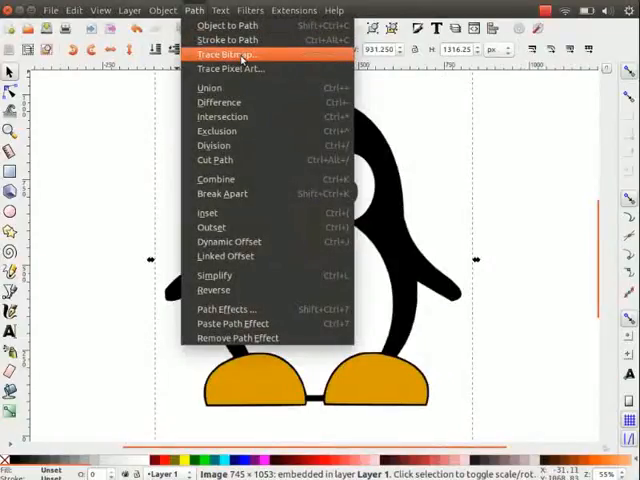
Preview single-scan trace modes (edge detection, colour quantization, invert) with live preview on.
{"action": "left_click", "coordinate": [228, 54]}
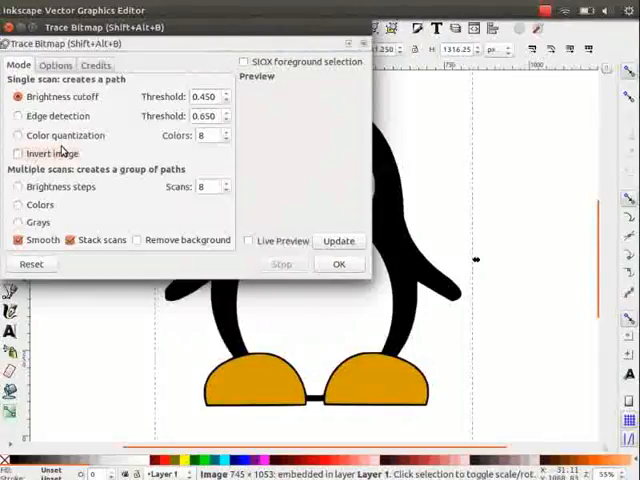
{"action": "mouse_move", "coordinate": [50, 152]}
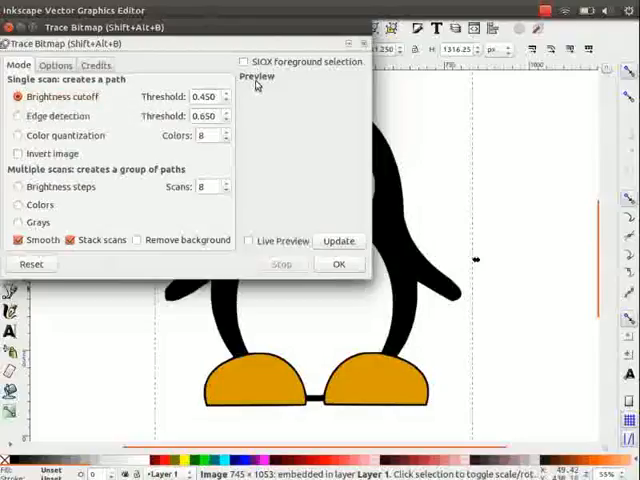
{"action": "left_click", "coordinate": [252, 240]}
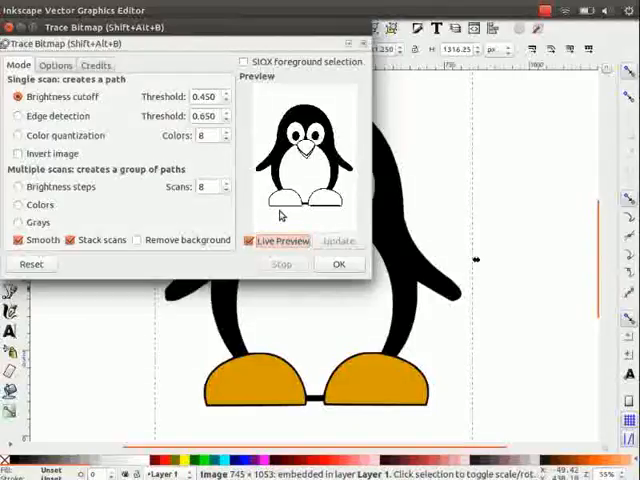
{"action": "left_click", "coordinate": [18, 116]}
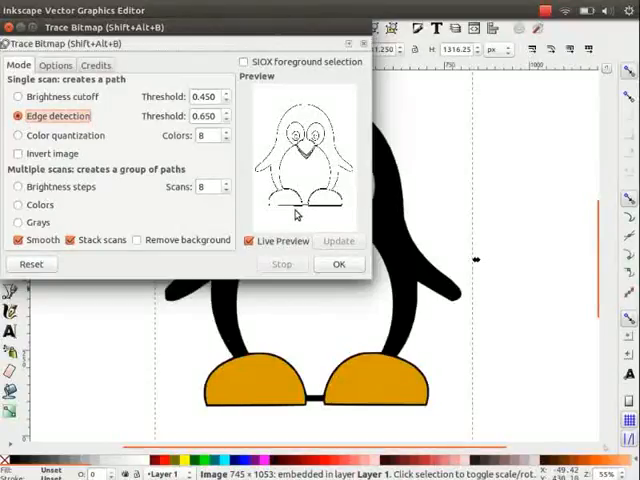
{"action": "left_click", "coordinate": [18, 136]}
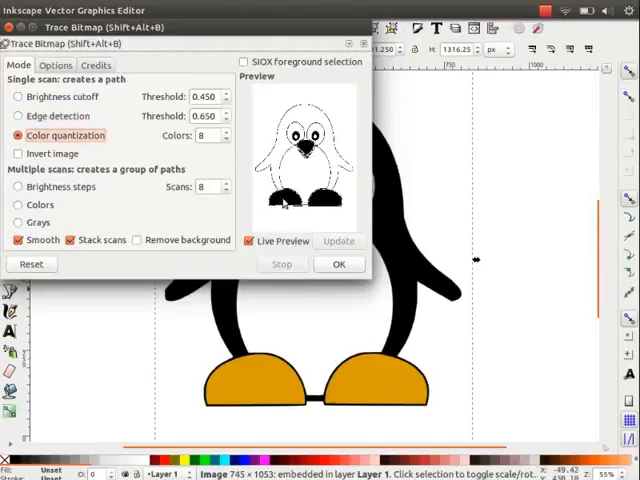
{"action": "left_click", "coordinate": [18, 152]}
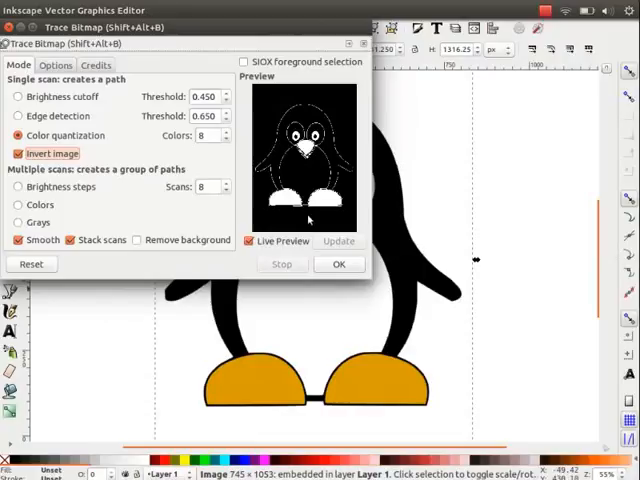
{"action": "left_click", "coordinate": [18, 152]}
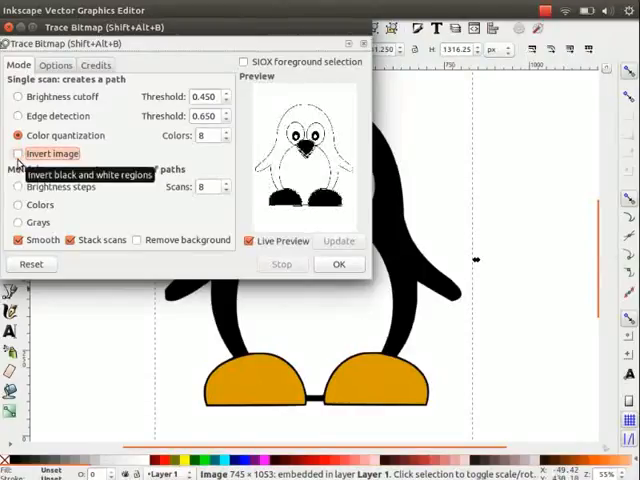
Preview multi-scan modes (brightness steps, colours, grays) and settle on a stacked 8-scan colour trace.
{"action": "left_click", "coordinate": [18, 152]}
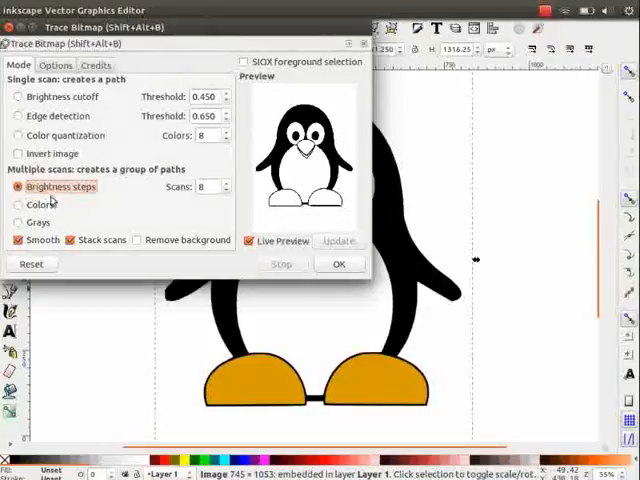
{"action": "left_click", "coordinate": [20, 204]}
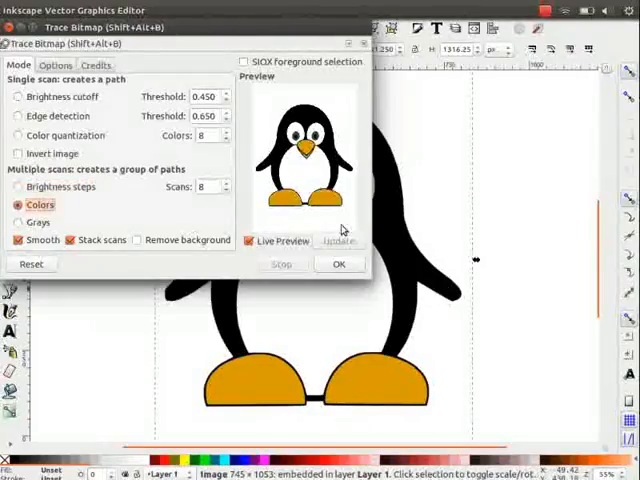
{"action": "left_click", "coordinate": [20, 222]}
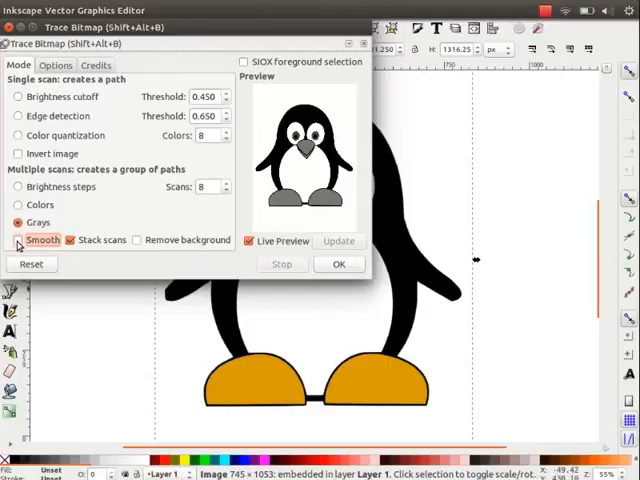
{"action": "left_click", "coordinate": [20, 204]}
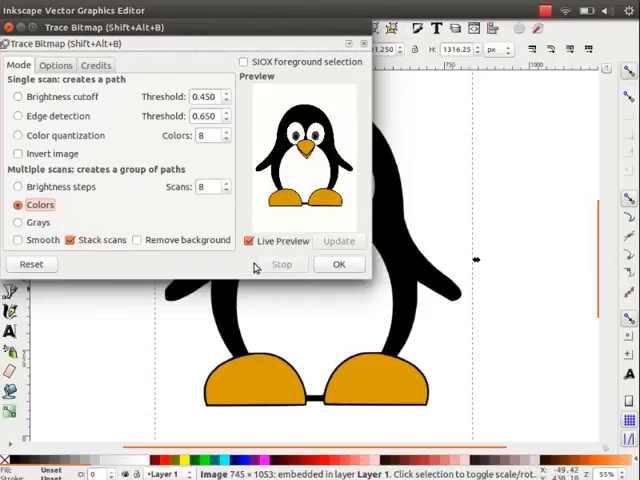
{"action": "mouse_move", "coordinate": [340, 264]}
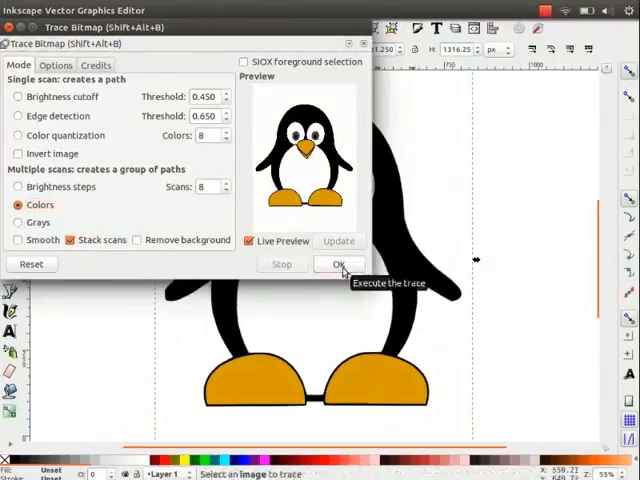
Run the colour trace, producing an 8-object vector penguin group, and inspect its smooth edges.
{"action": "left_click", "coordinate": [340, 264]}
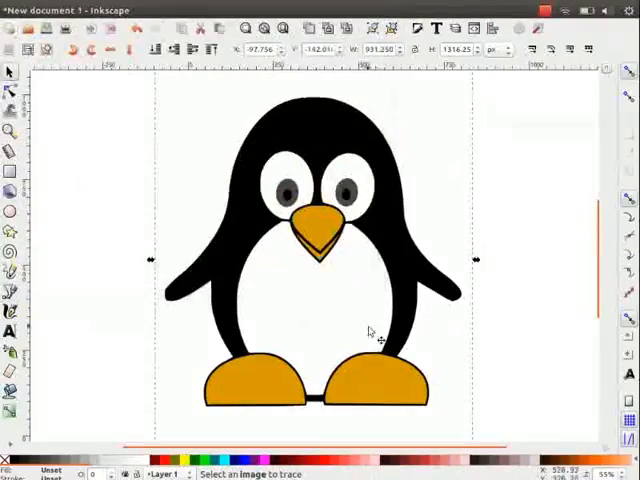
{"action": "mouse_move", "coordinate": [376, 330]}
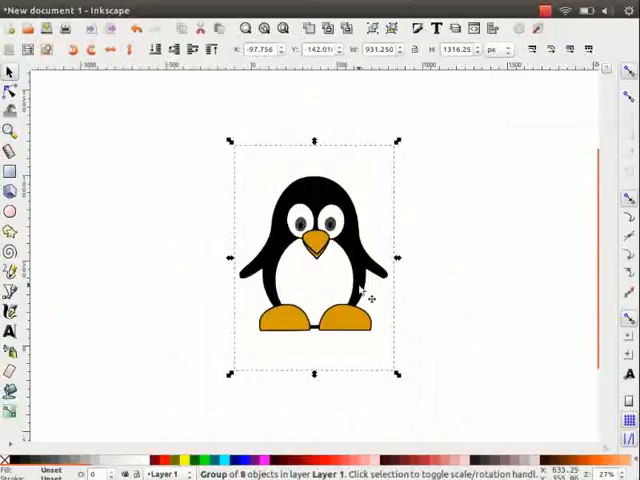
{"action": "left_click_drag", "start_coordinate": [316, 264], "coordinate": [484, 264]}
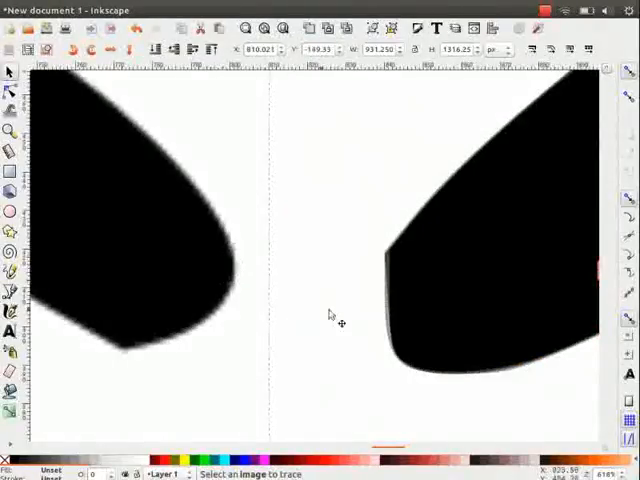
{"action": "mouse_move", "coordinate": [228, 256]}
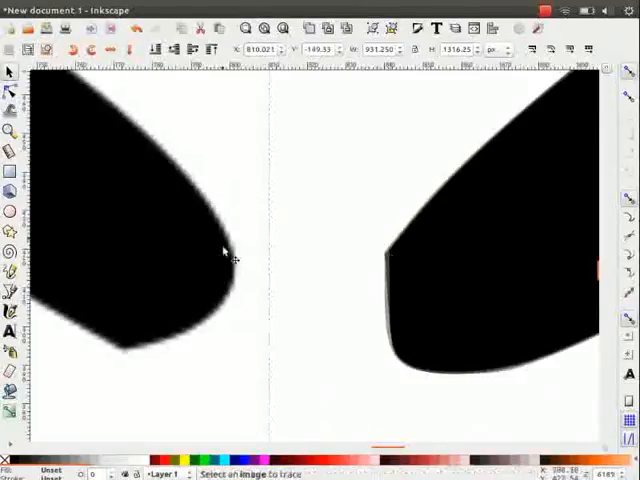
{"action": "left_click", "coordinate": [392, 258]}
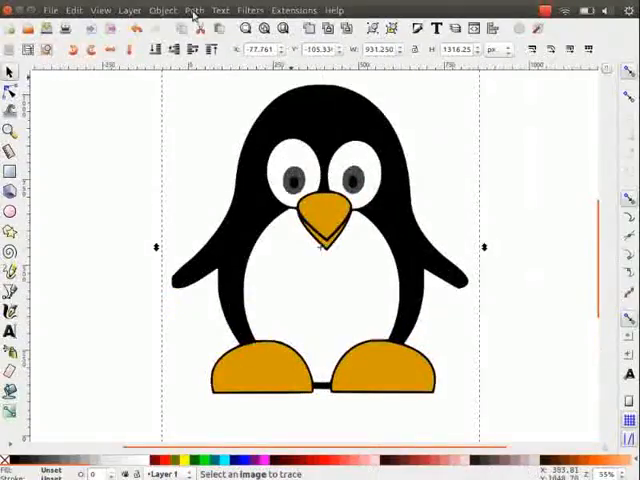
Ungroup the traced penguin into its separate colour layers spread across the page.
{"action": "left_click", "coordinate": [194, 10]}
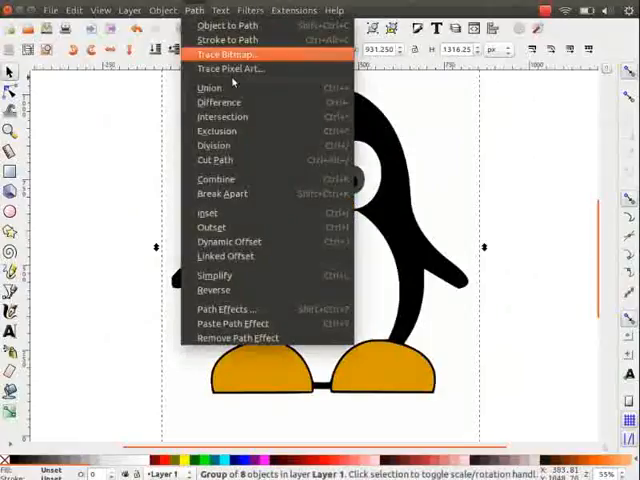
{"action": "left_click", "coordinate": [222, 192]}
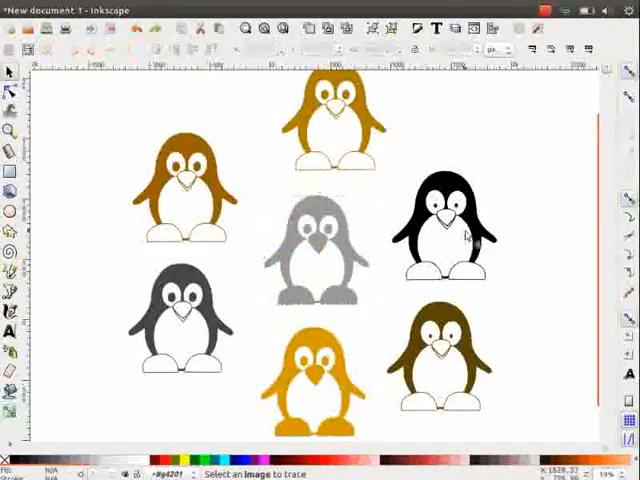
{"action": "left_click", "coordinate": [444, 224]}
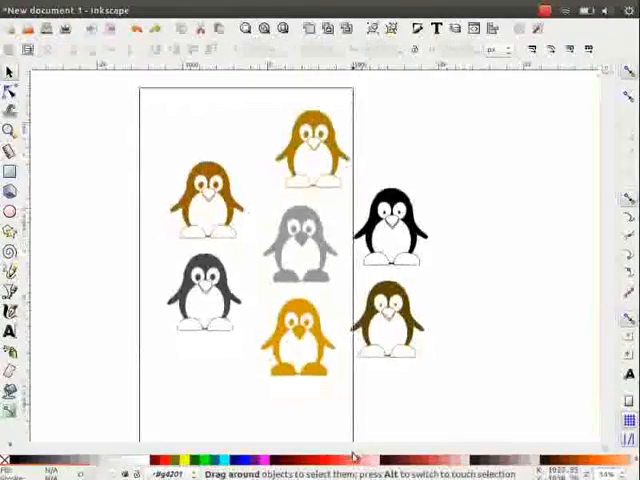
Reduce to one penguin and recolour it green with yellow belly and orange feet via Fill and Stroke.
{"action": "key", "text": "ctrl+a"}
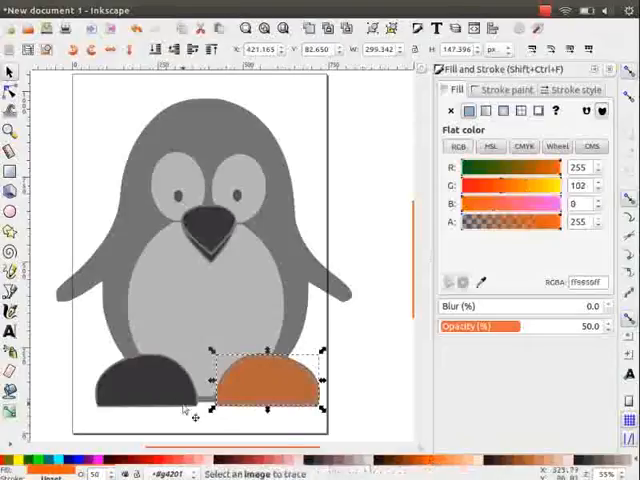
{"action": "left_click_drag", "start_coordinate": [264, 380], "coordinate": [150, 384]}
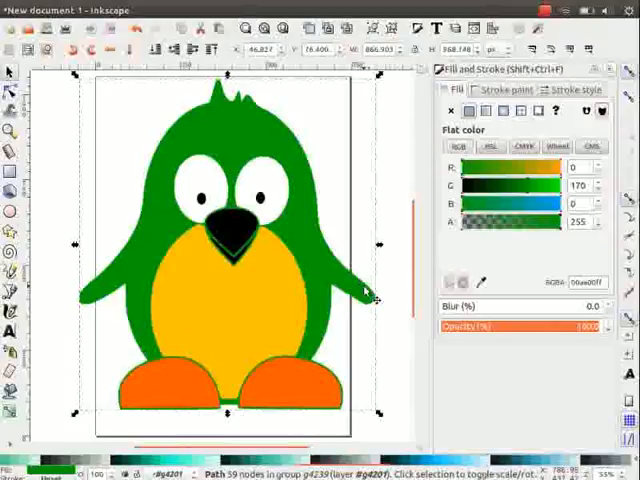
Save the penguin to the desktop as image-raster.png.
{"action": "left_click", "coordinate": [46, 10]}
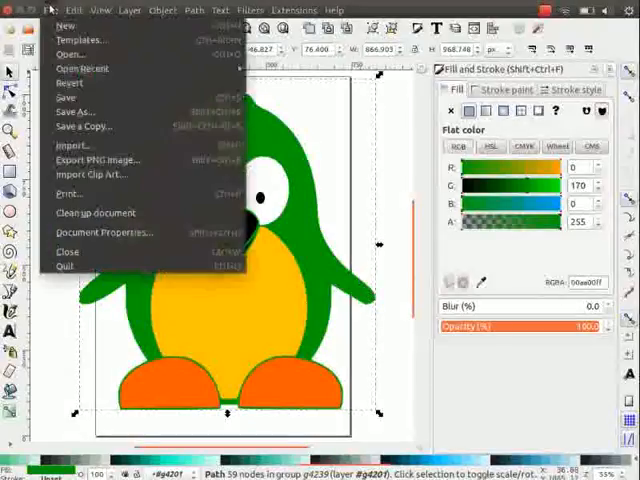
{"action": "mouse_move", "coordinate": [76, 112]}
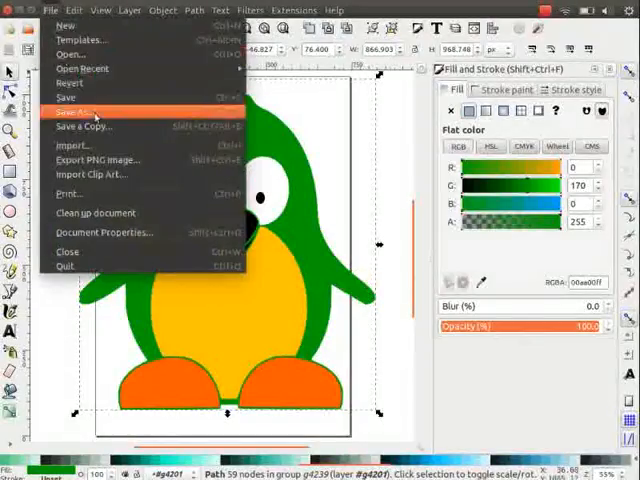
{"action": "left_click", "coordinate": [76, 112]}
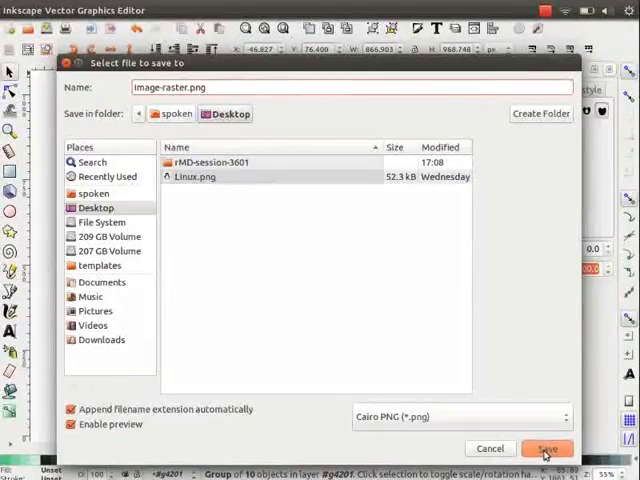
{"action": "left_click", "coordinate": [548, 448]}
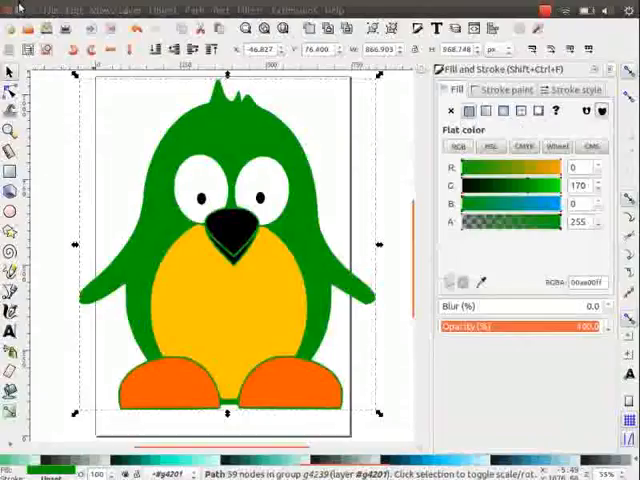
Save it again as image-vector.pdf and view image-raster.png in the image viewer.
{"action": "left_click", "coordinate": [50, 8]}
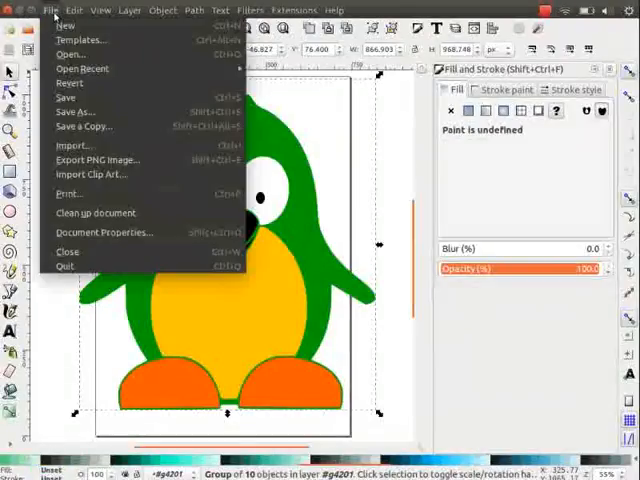
{"action": "left_click", "coordinate": [98, 160]}
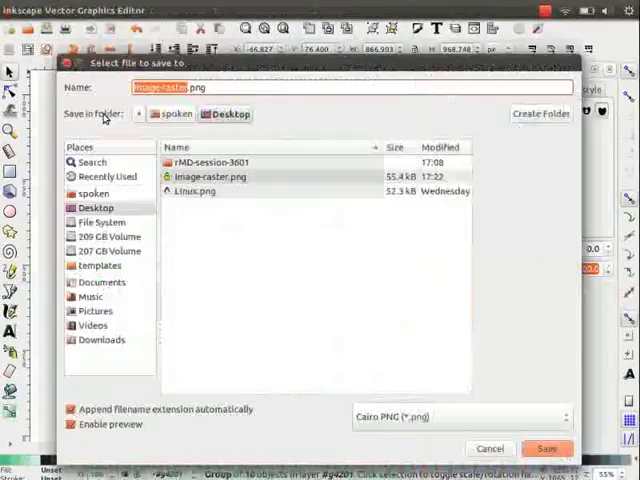
{"action": "left_click", "coordinate": [460, 416]}
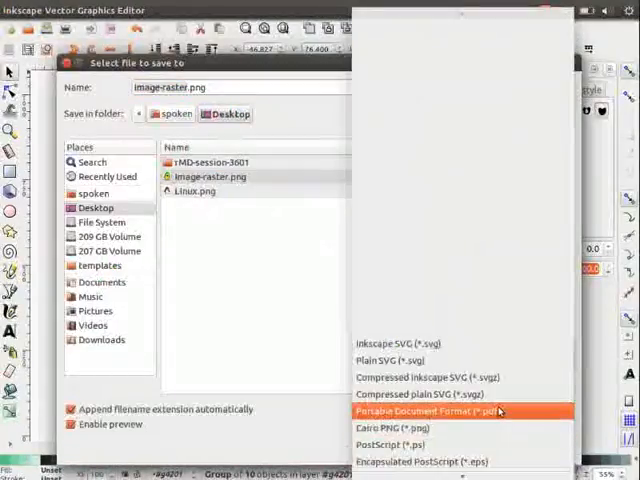
{"action": "left_click", "coordinate": [436, 412]}
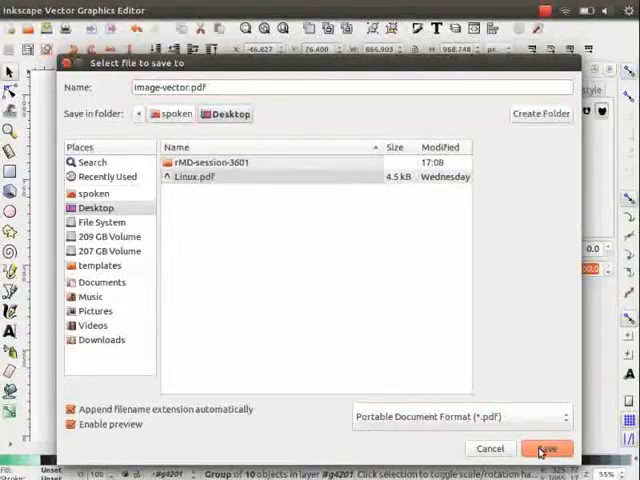
{"action": "left_click", "coordinate": [548, 448]}
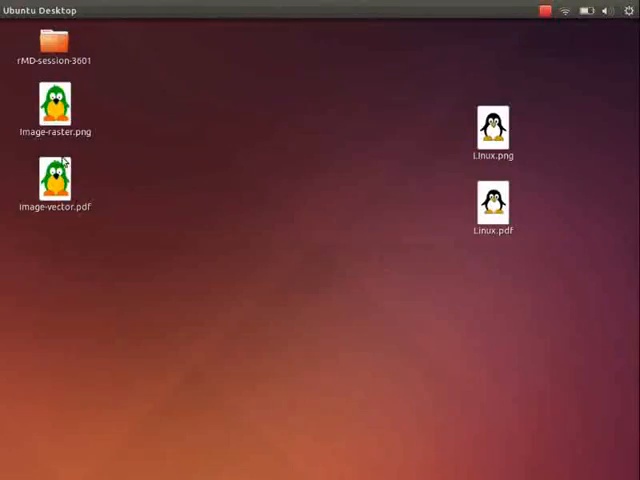
{"action": "double_click", "coordinate": [56, 104]}
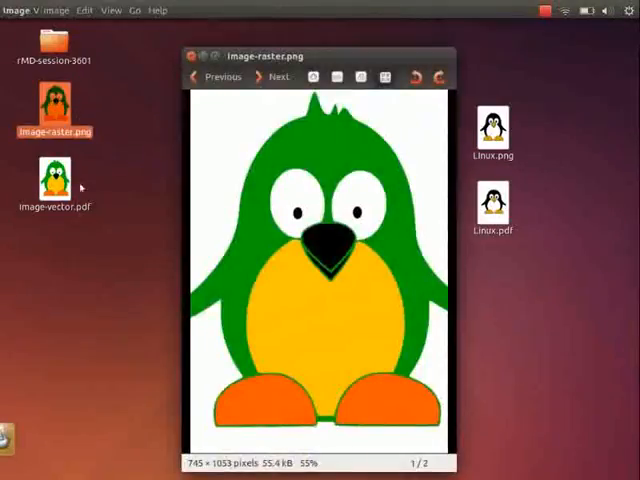